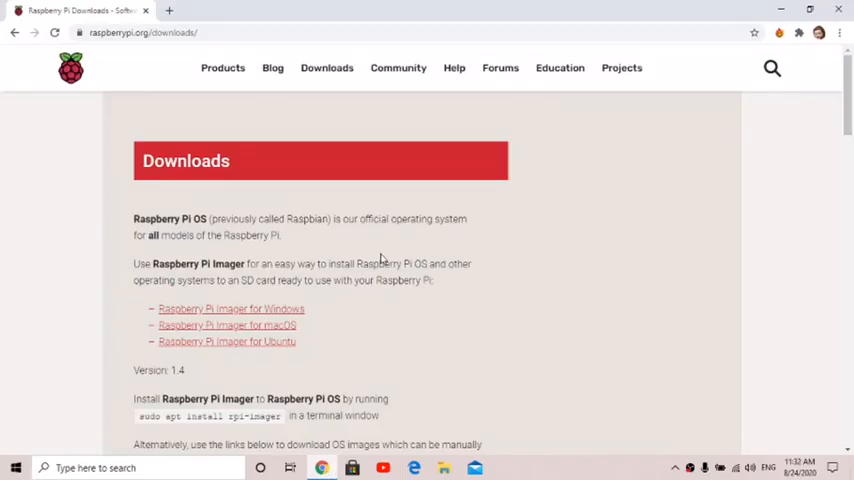
pyautogui.moveTo(132, 228)
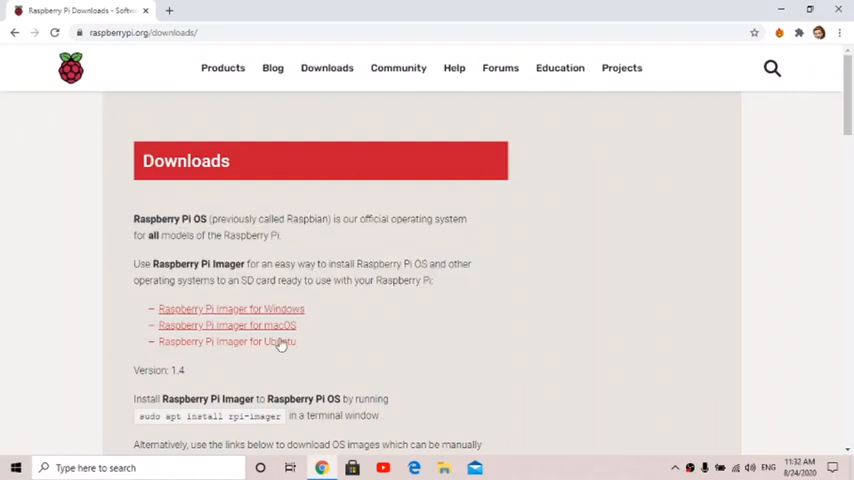
pyautogui.moveTo(314, 320)
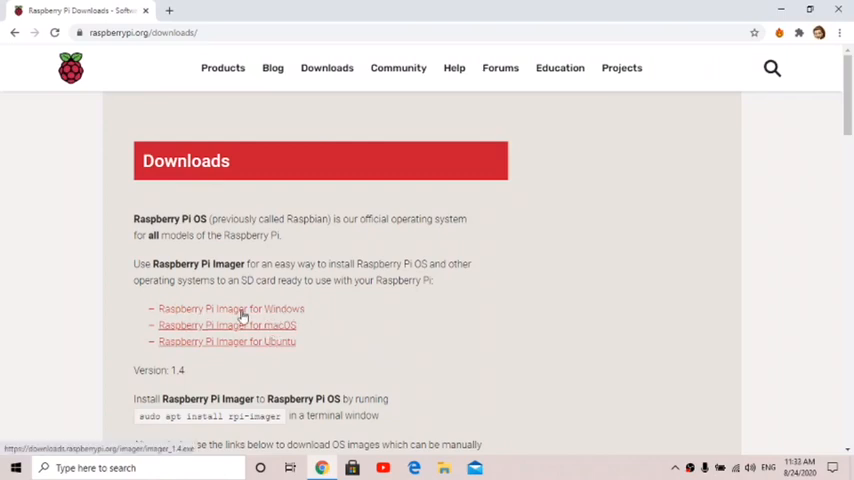
# Download Raspberry Pi Imager for Windows from raspberrypi.org and save it to Downloads
pyautogui.click(232, 308)
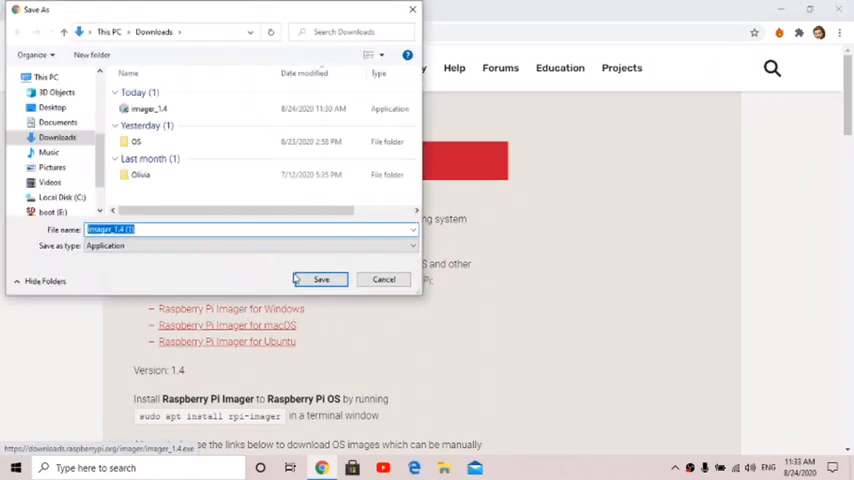
pyautogui.click(320, 280)
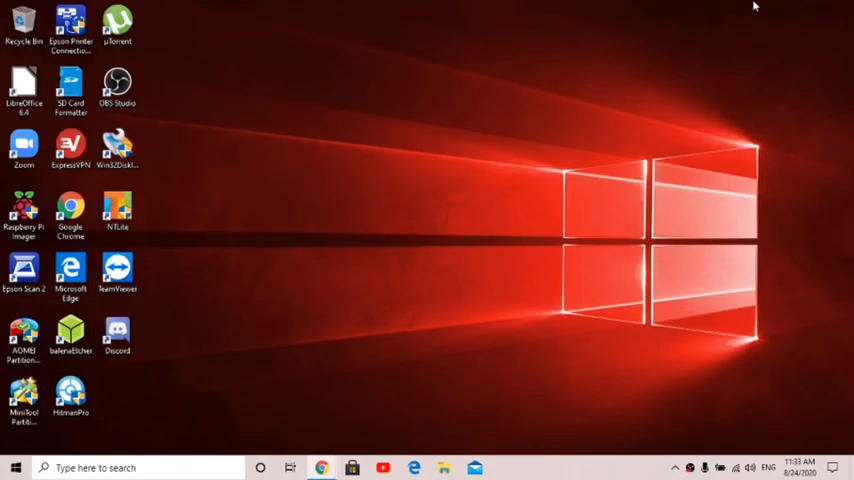
# Run the downloaded imager_1.4 installer from the Downloads folder in File Explorer
pyautogui.click(444, 468)
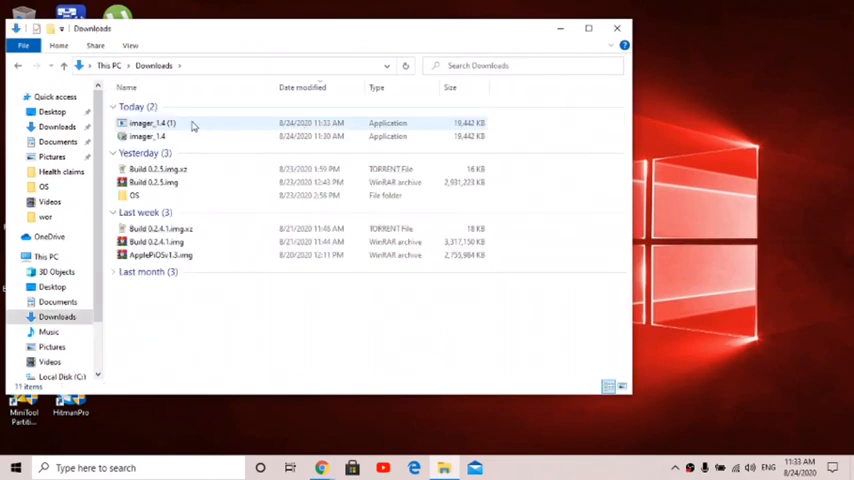
pyautogui.doubleClick(148, 122)
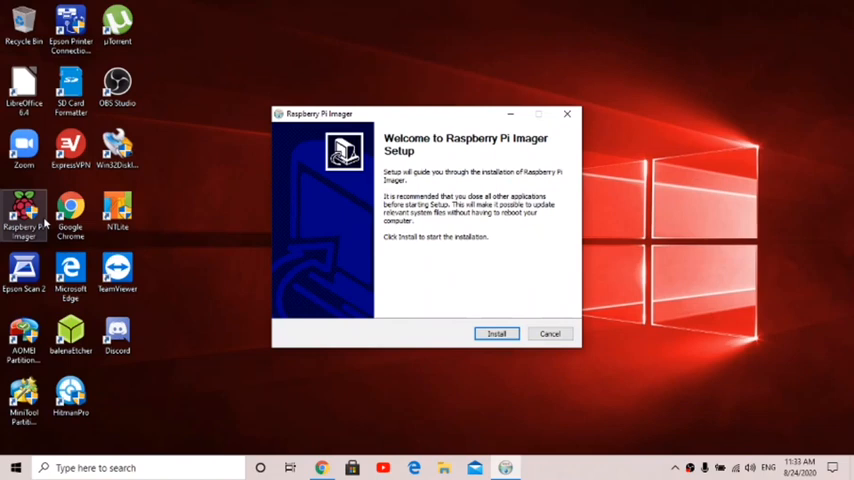
# Install Raspberry Pi Imager, declining the quit prompt, so the Imager launches
pyautogui.click(548, 332)
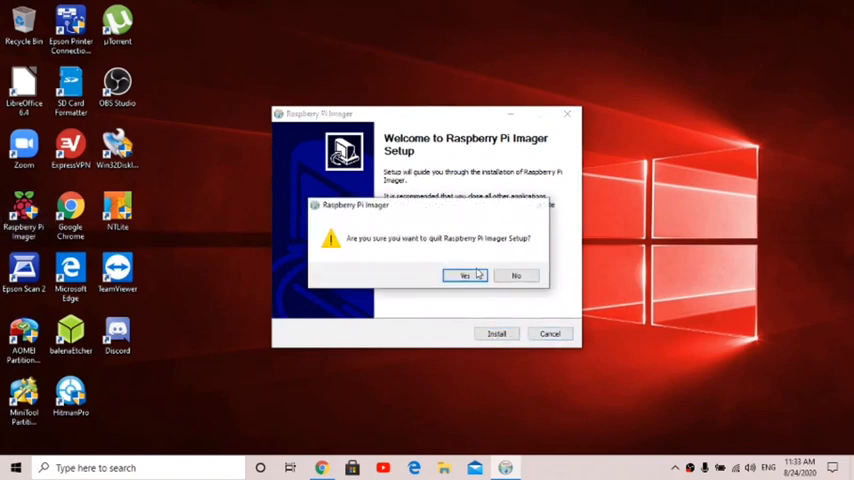
pyautogui.click(464, 276)
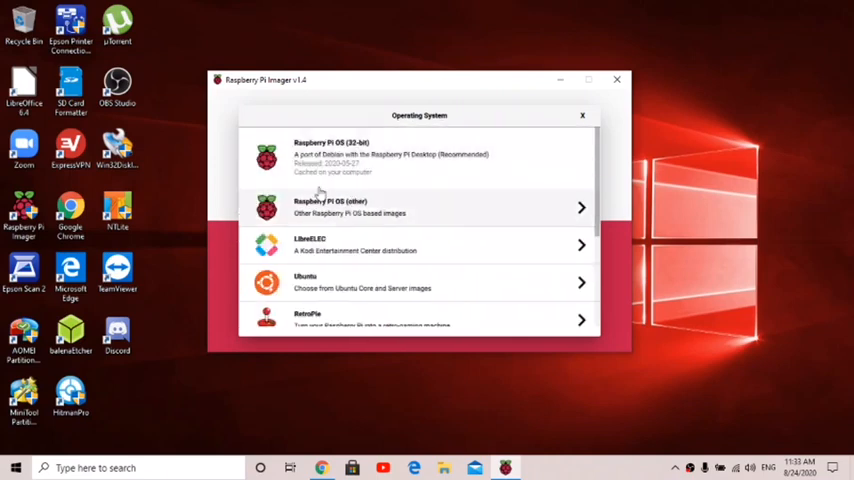
# Choose Raspberry Pi OS (32-bit), target the SDHC card, and write the image, confirming the erase
pyautogui.click(330, 156)
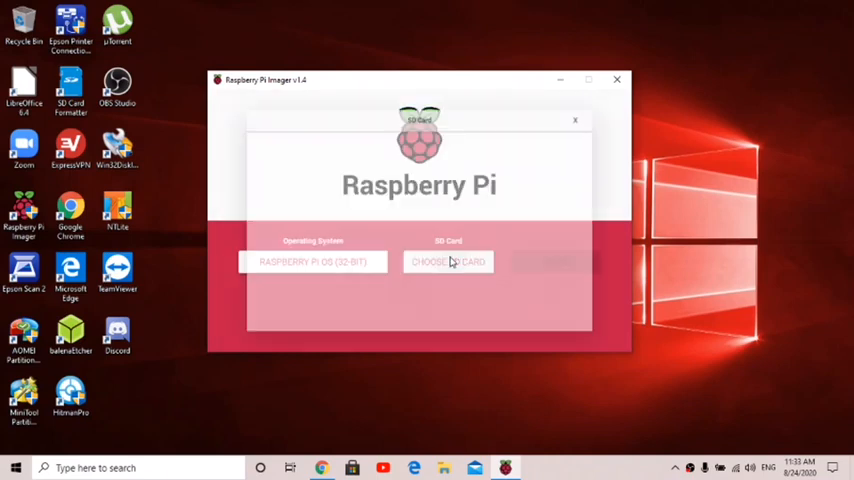
pyautogui.click(448, 262)
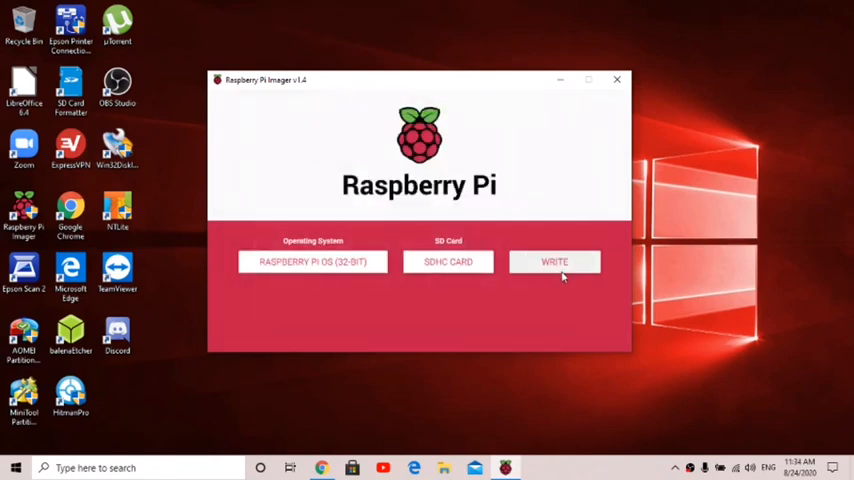
pyautogui.click(554, 260)
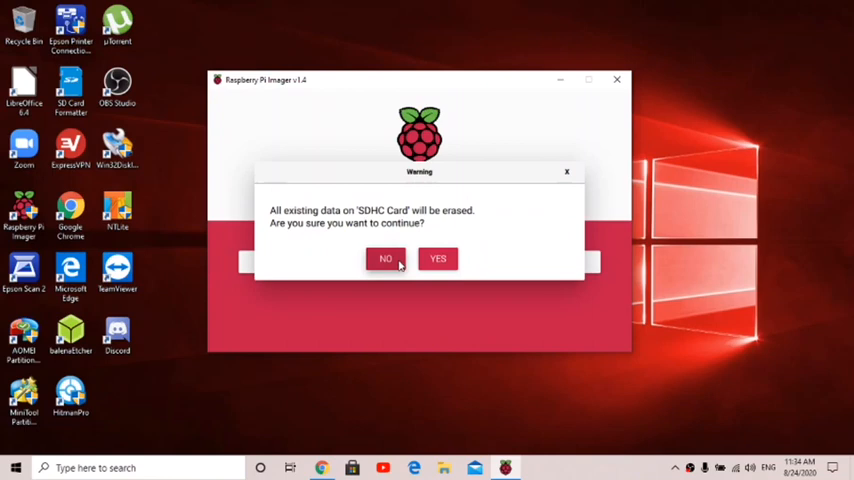
pyautogui.click(436, 258)
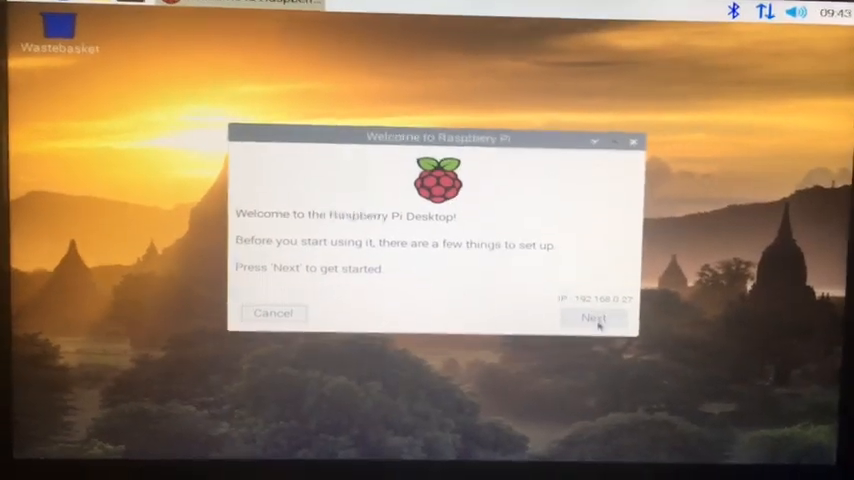
# Keep United States settings, skip the password change, mark the black screen border, and skip Wi-Fi
pyautogui.click(594, 318)
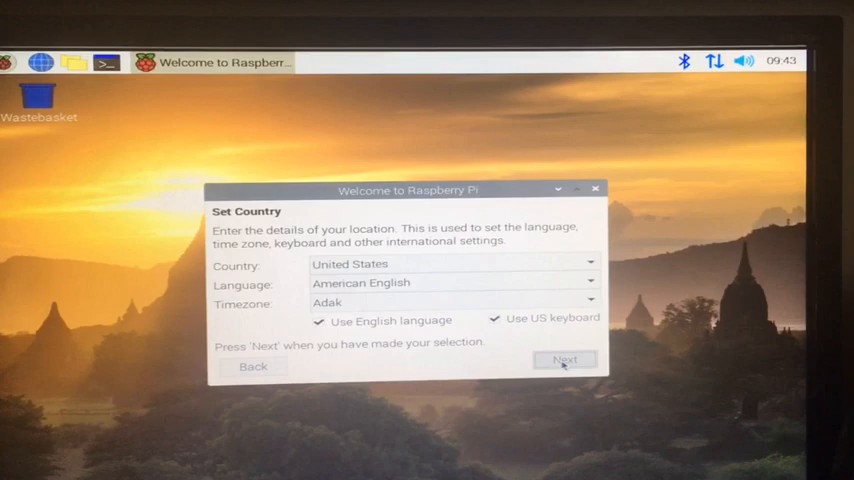
pyautogui.click(564, 360)
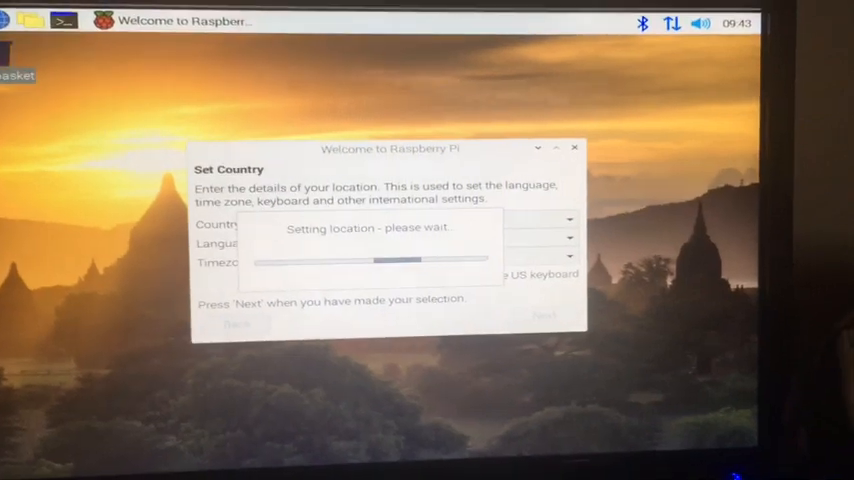
pyautogui.click(544, 316)
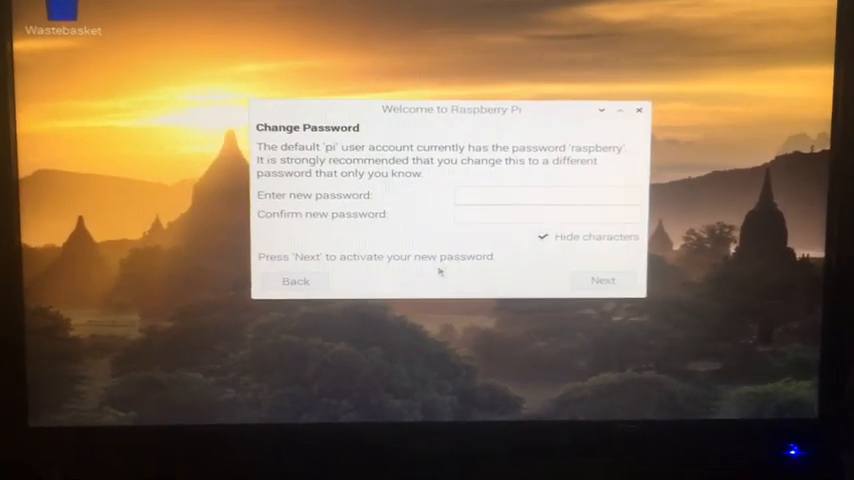
pyautogui.click(604, 280)
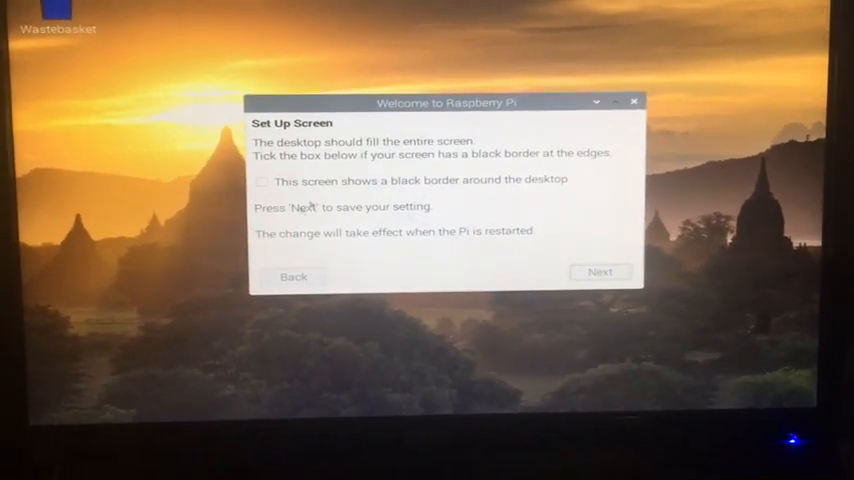
pyautogui.click(264, 180)
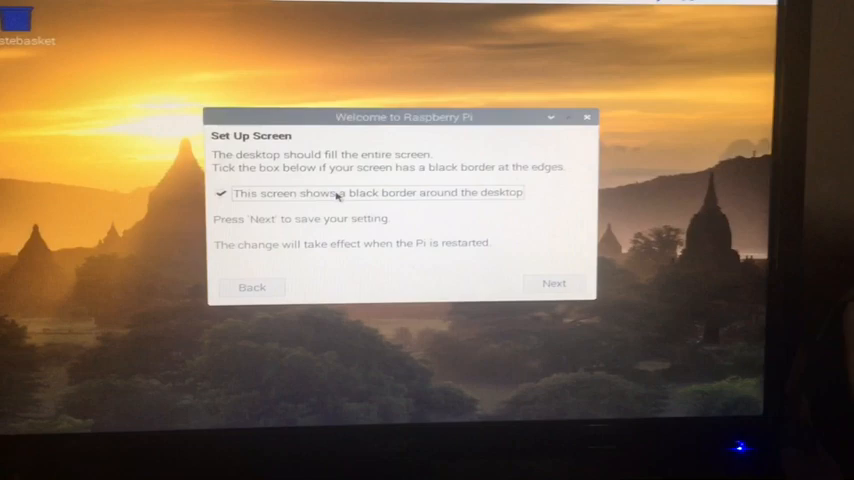
pyautogui.click(554, 284)
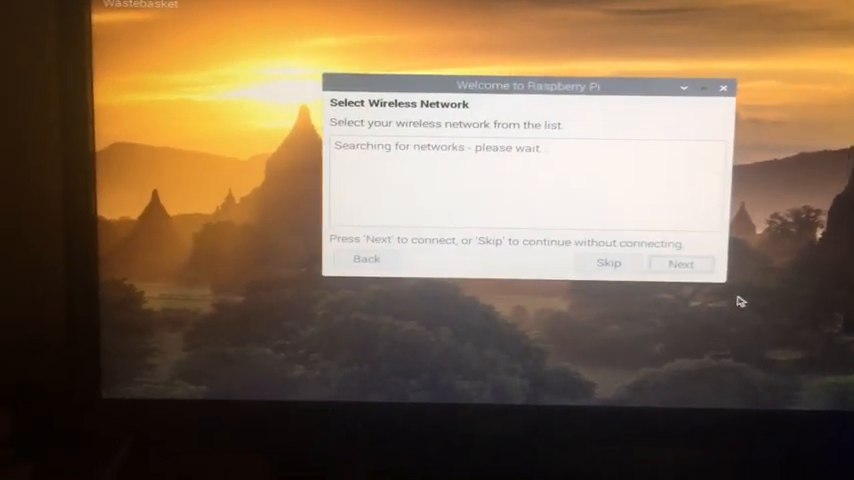
pyautogui.click(608, 264)
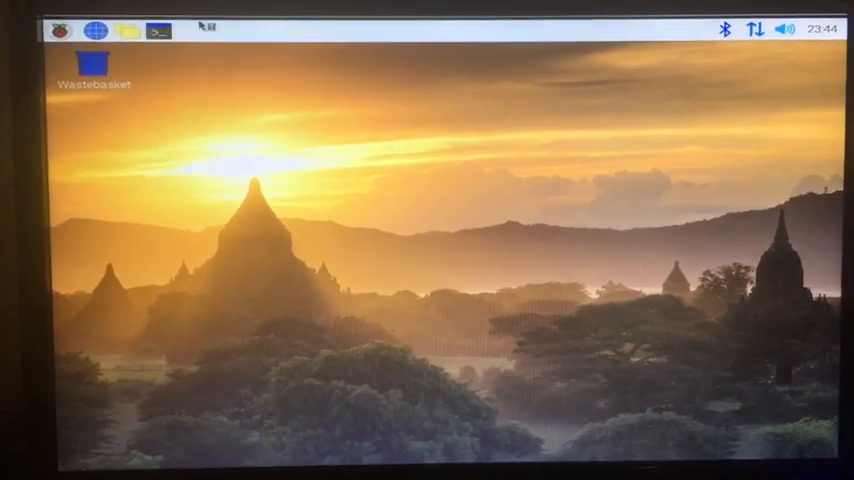
# Run 'sudo apt update' in a terminal to refresh the package lists
pyautogui.click(154, 28)
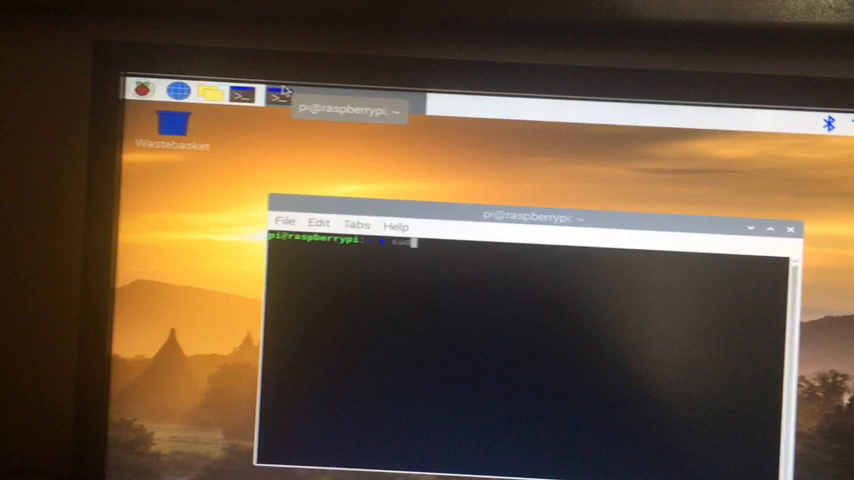
pyautogui.write('sudo apt update')
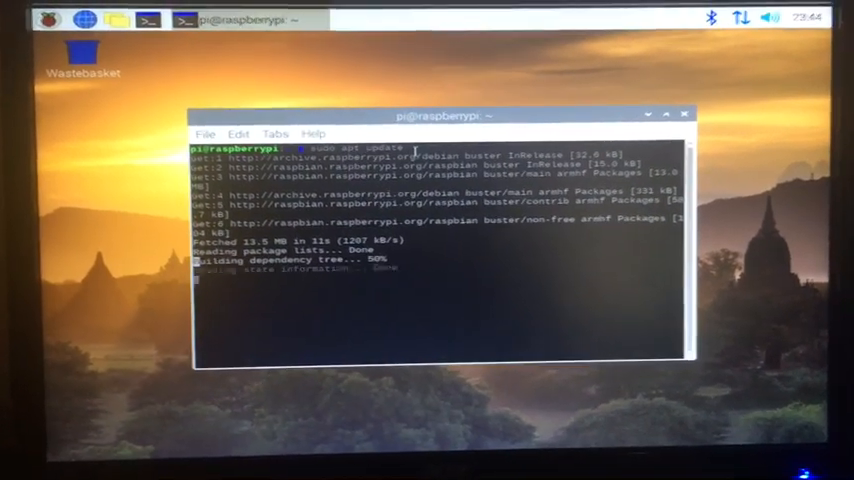
pyautogui.write('sudo apt update')
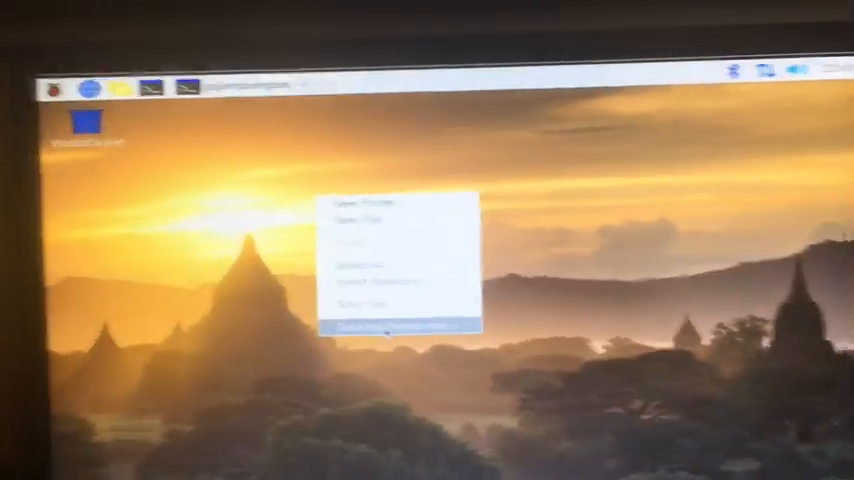
# Set mountain.jpg as the desktop wallpaper through Desktop Preferences and apply it
pyautogui.click(390, 328)
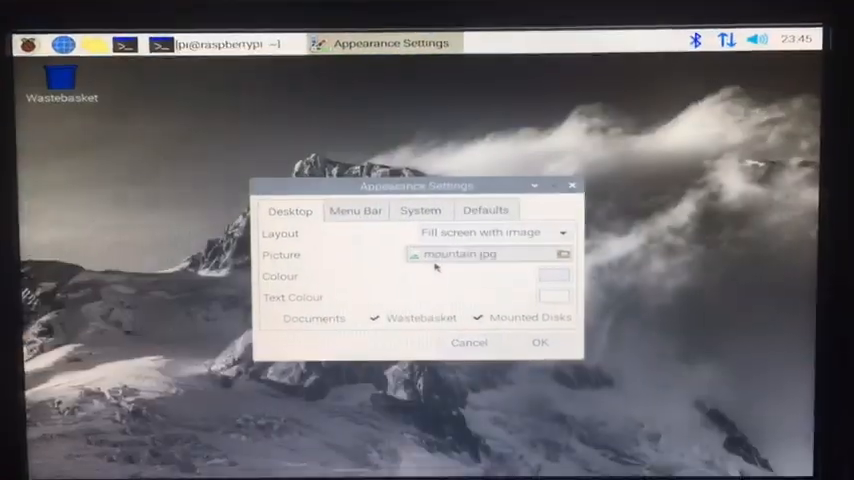
pyautogui.click(562, 254)
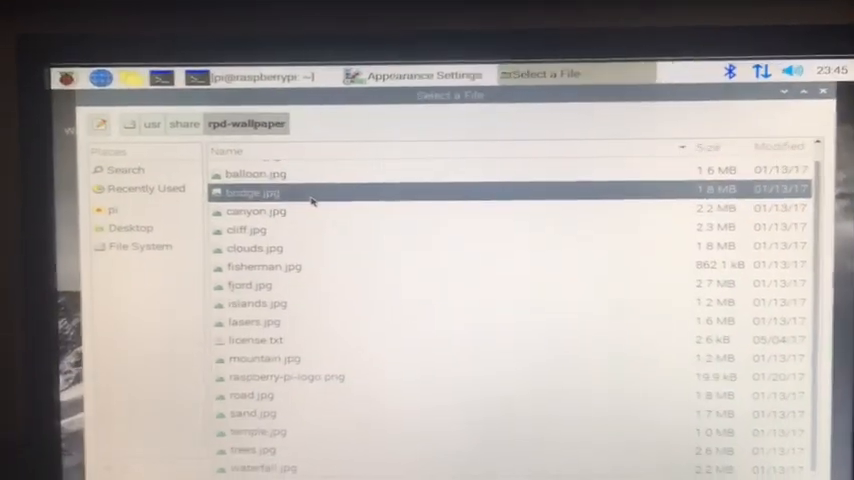
pyautogui.doubleClick(252, 192)
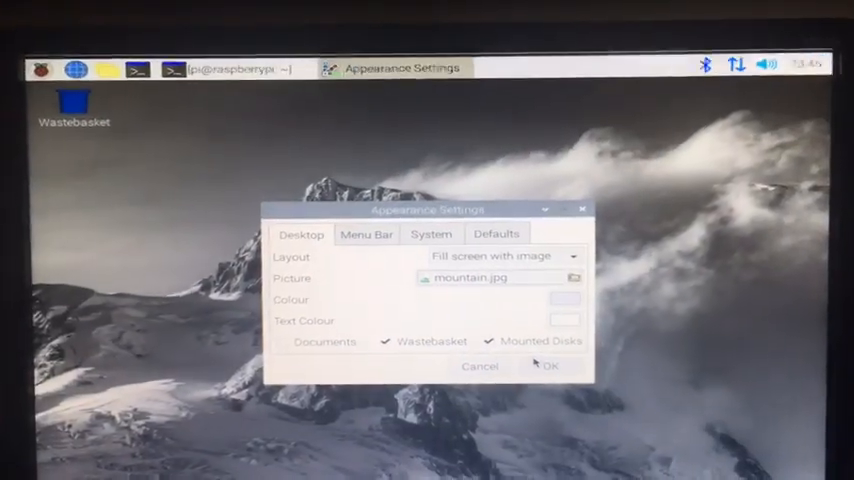
pyautogui.click(366, 232)
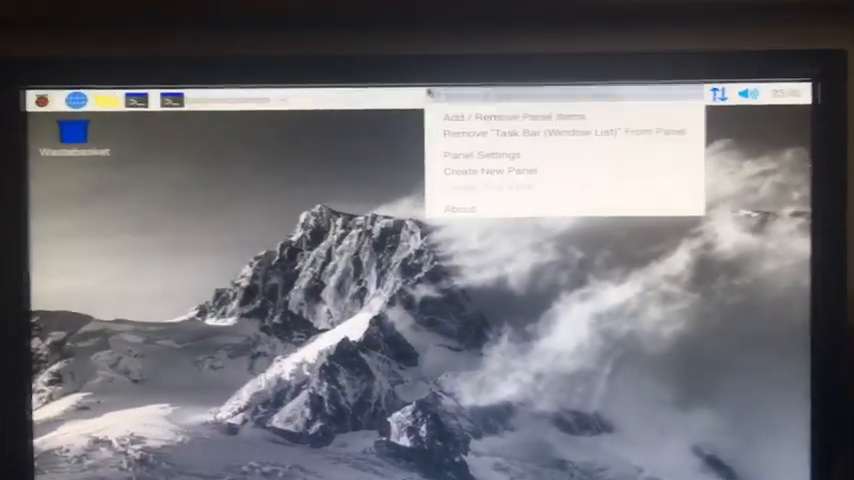
# Open Panel Settings, view the Appearance tab, and return to the Geometry position and size settings
pyautogui.click(480, 156)
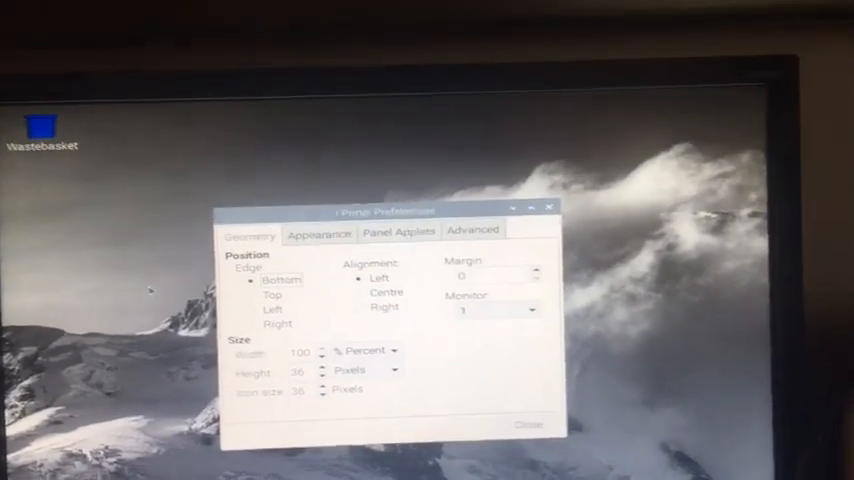
pyautogui.click(320, 232)
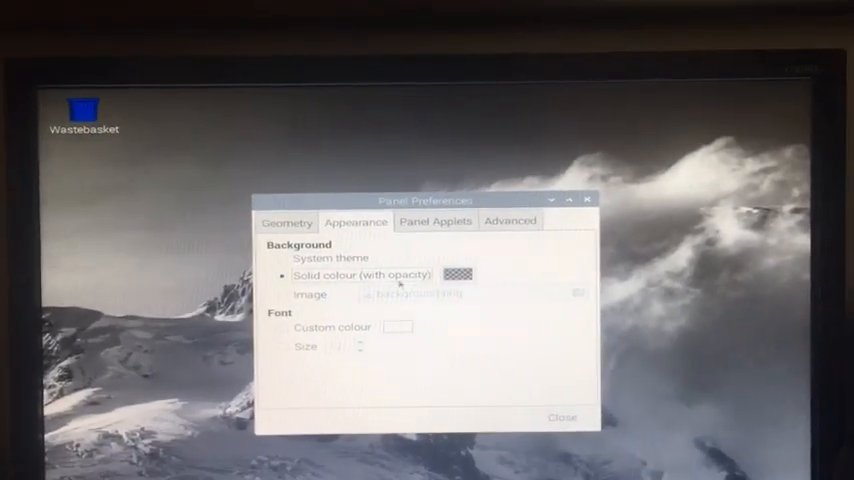
pyautogui.click(562, 416)
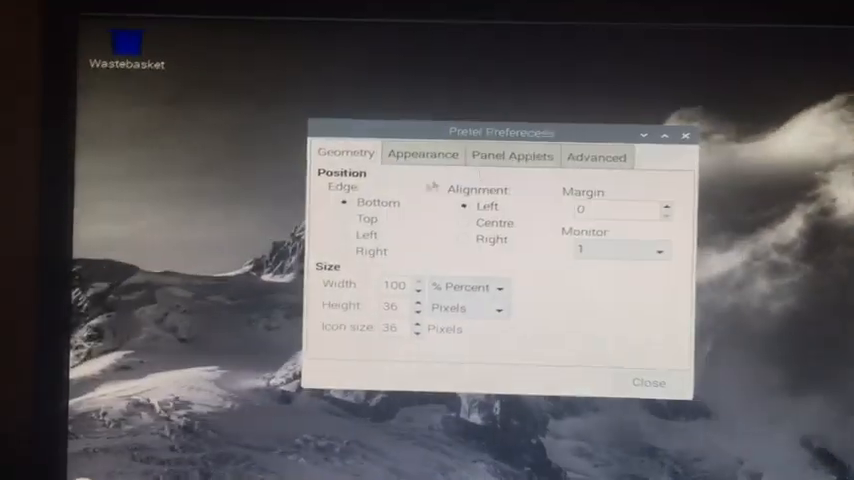
# From the Panel Applets list, add the Magnifier applet to the panel
pyautogui.click(512, 156)
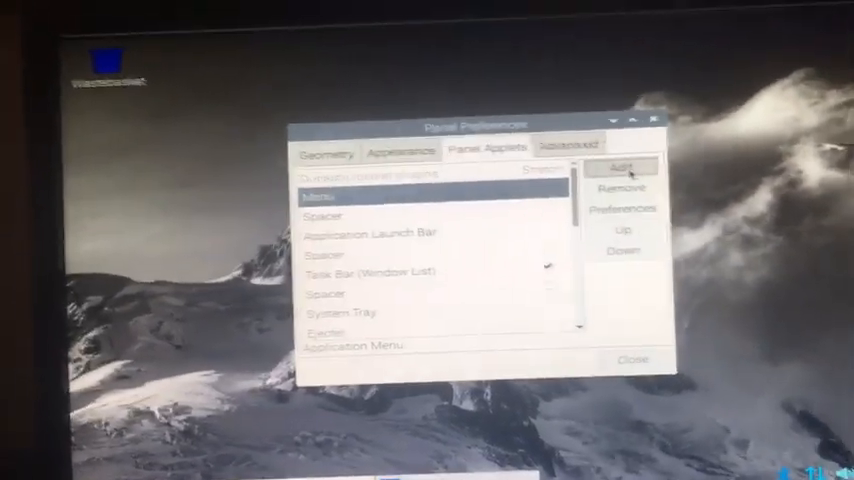
pyautogui.click(620, 166)
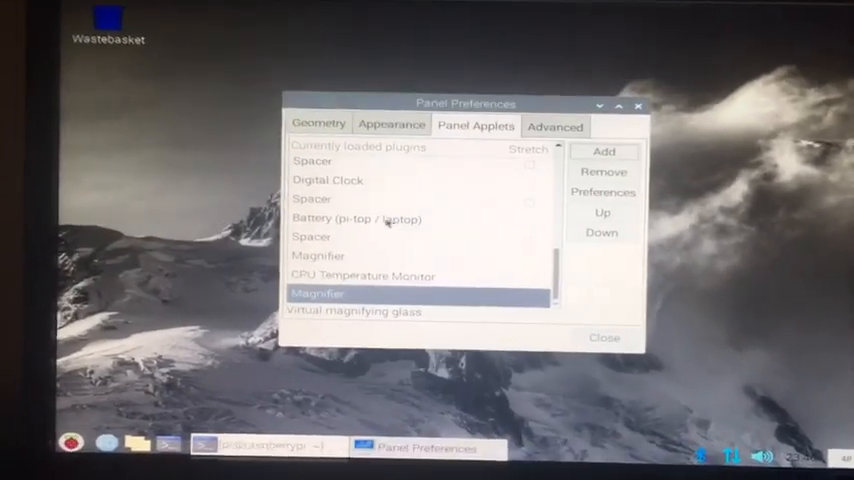
pyautogui.click(604, 336)
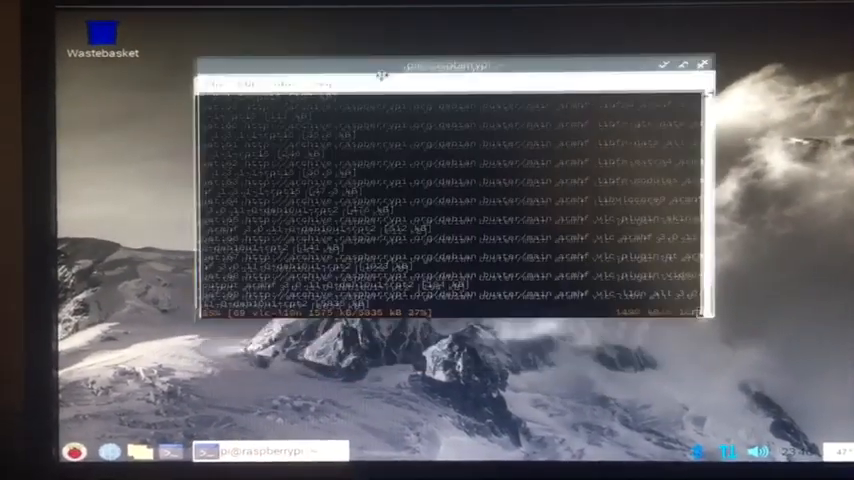
# Close the terminal, launch Chromium from the menu and go to its Settings
pyautogui.click(704, 64)
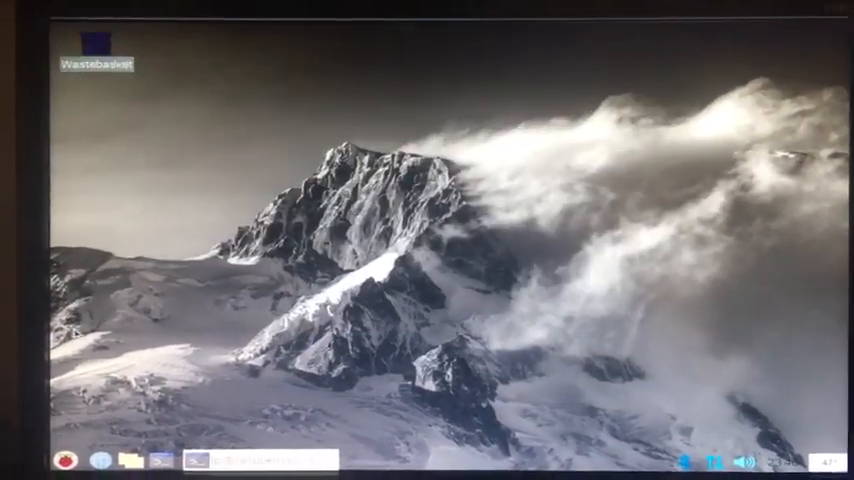
pyautogui.click(68, 460)
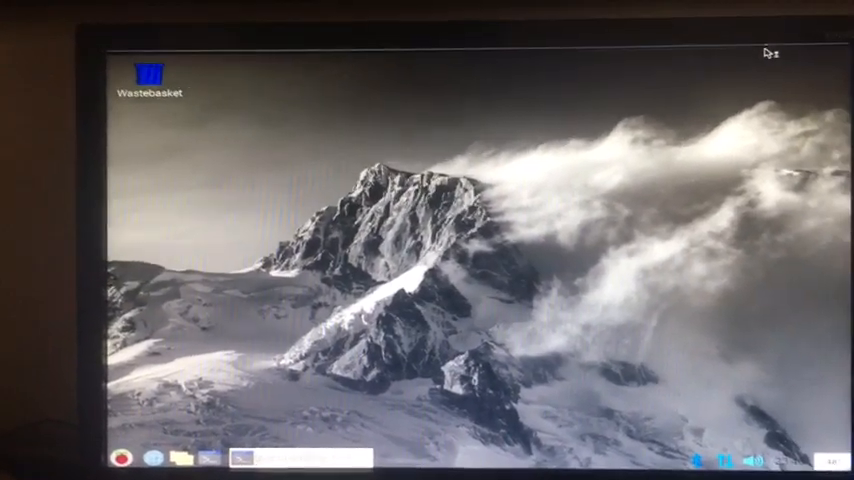
pyautogui.click(180, 456)
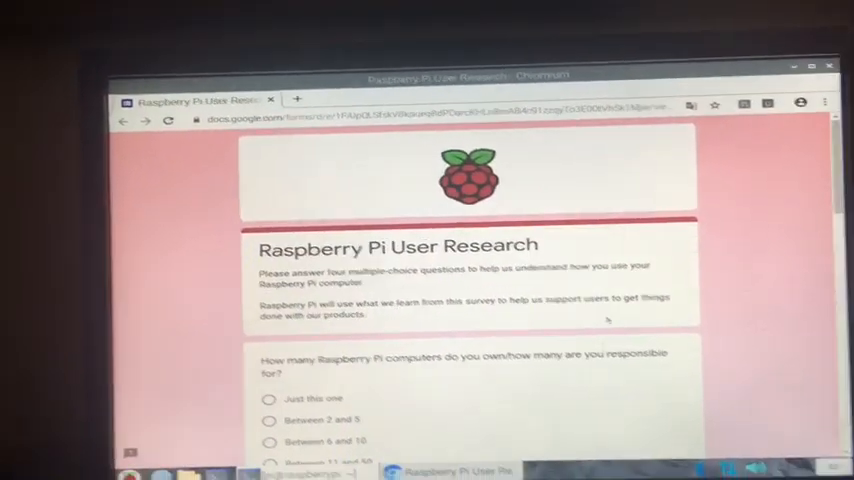
pyautogui.click(824, 100)
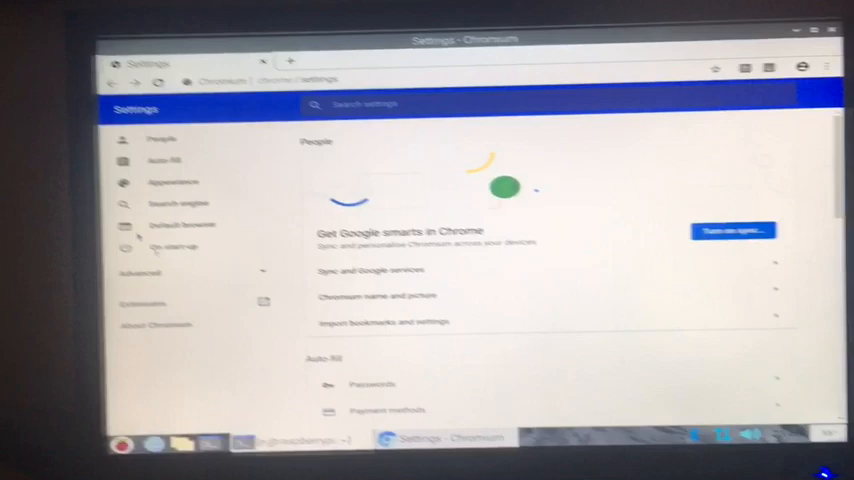
# In Search engine settings choose the address-bar search engine, entering 'youtub'
pyautogui.click(176, 204)
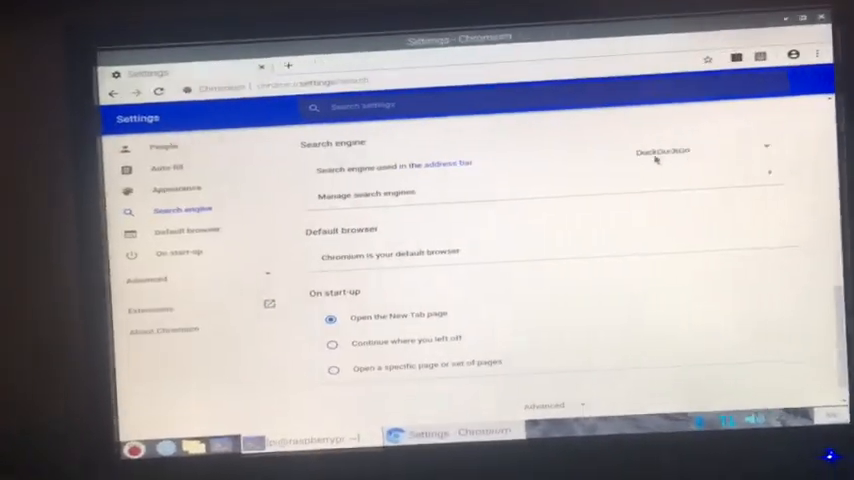
pyautogui.click(704, 148)
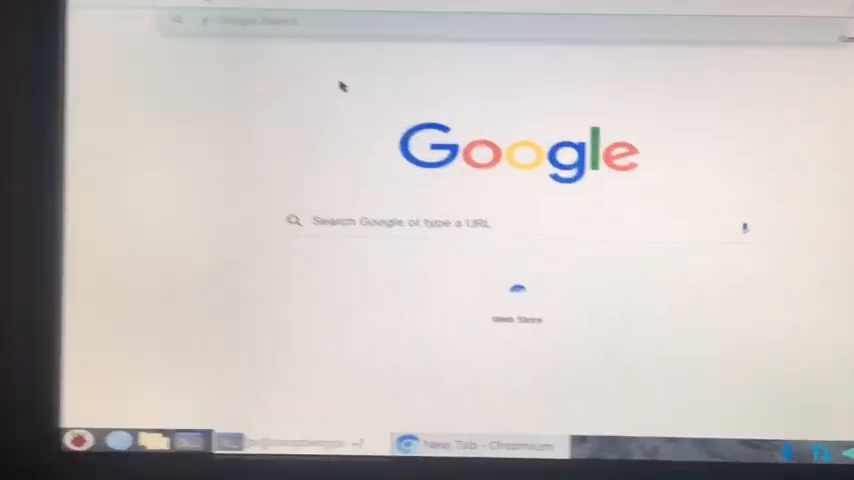
pyautogui.write('youtub')
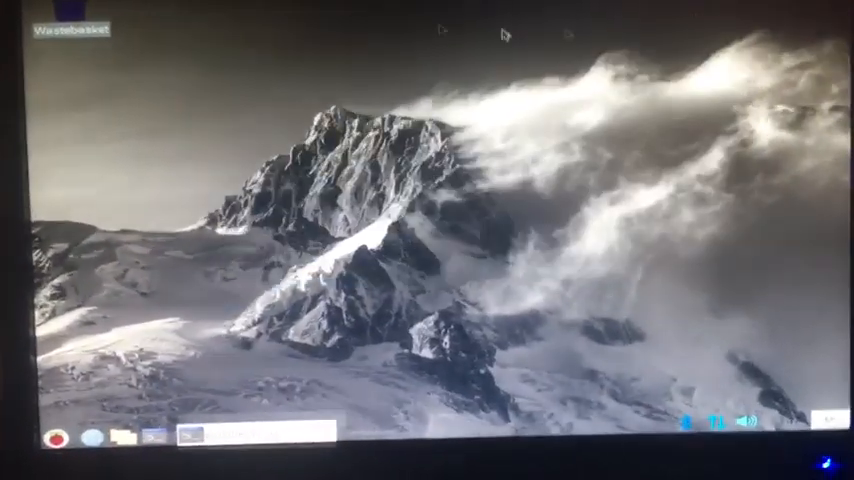
# Run sudo apt install gparted in a terminal and confirm the installation with y
pyautogui.click(64, 440)
pyautogui.write('sudo apt upg')
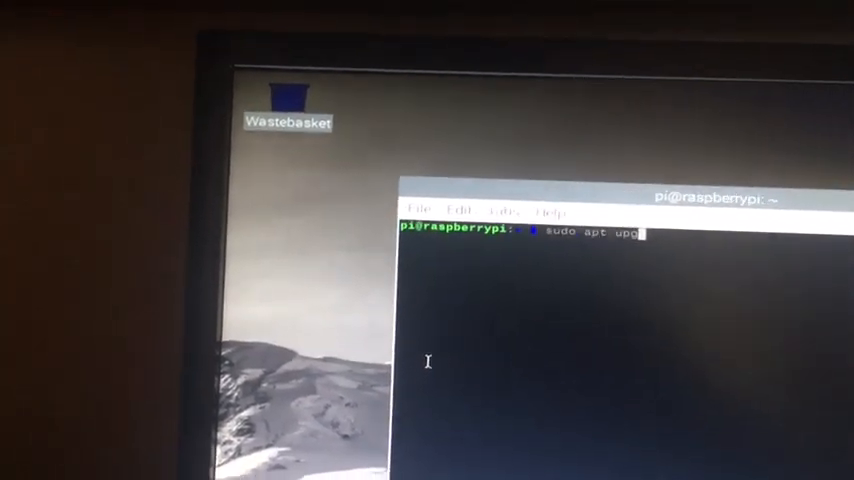
pyautogui.write('rade')
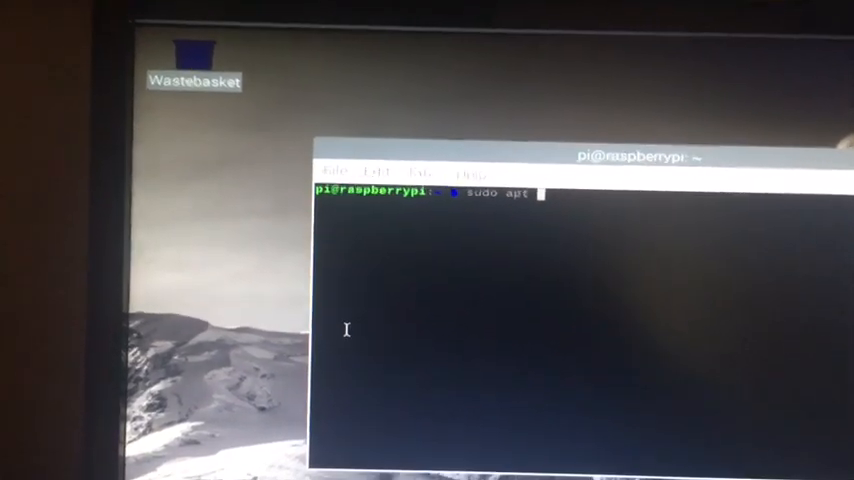
pyautogui.write('inst')
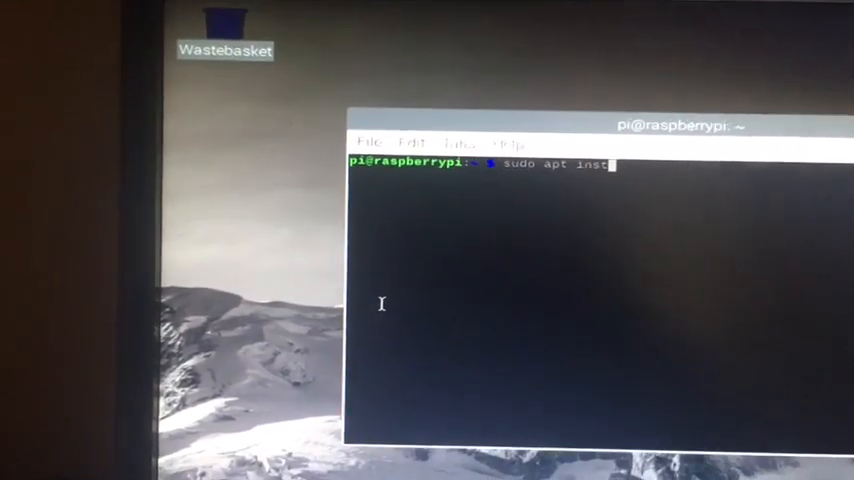
pyautogui.write('all')
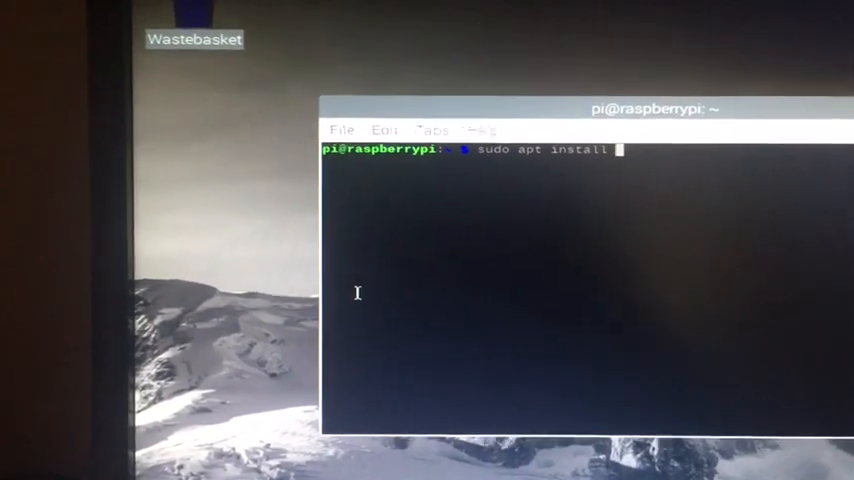
pyautogui.write('gparted')
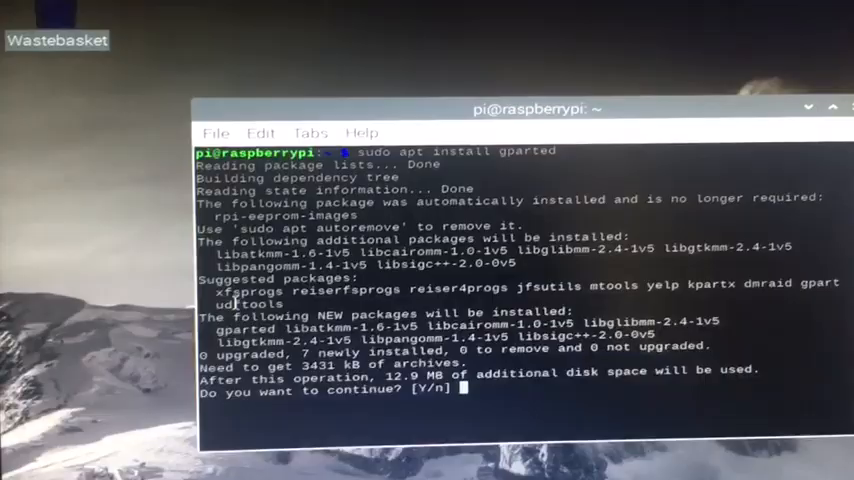
pyautogui.write('y')
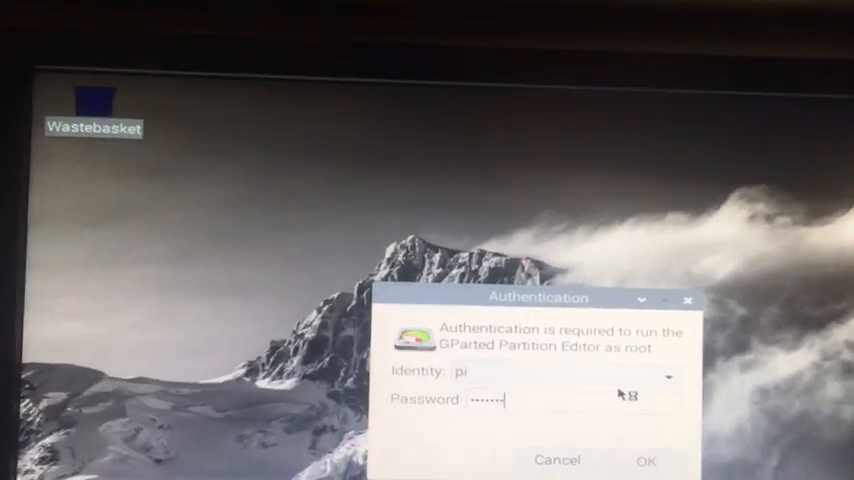
# Authorise GParted as root to view the /dev/mmcblk0 partitions, then close the editor
pyautogui.click(644, 460)
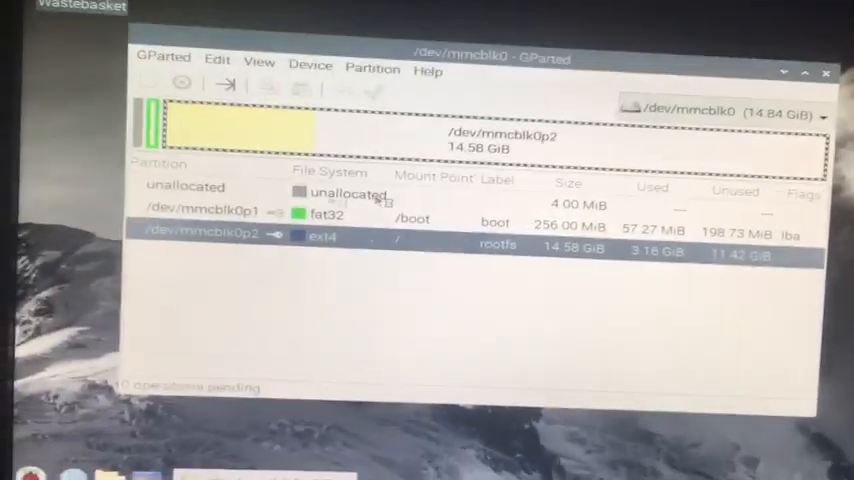
pyautogui.click(826, 72)
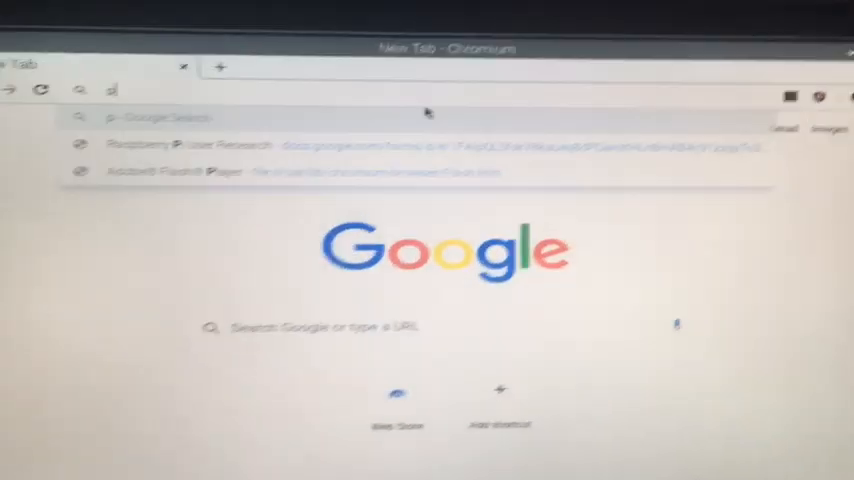
pyautogui.write('pikii')
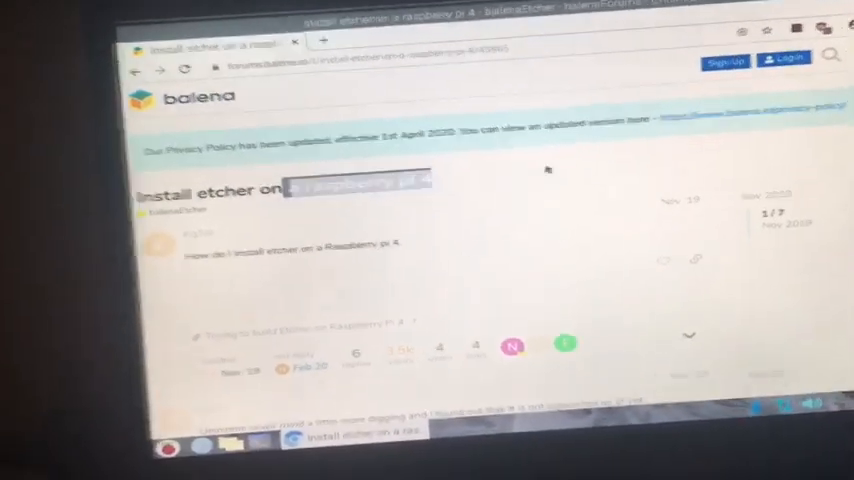
# Scroll the search results and follow the balena forum thread's Etcher install commands
pyautogui.scroll(-3)
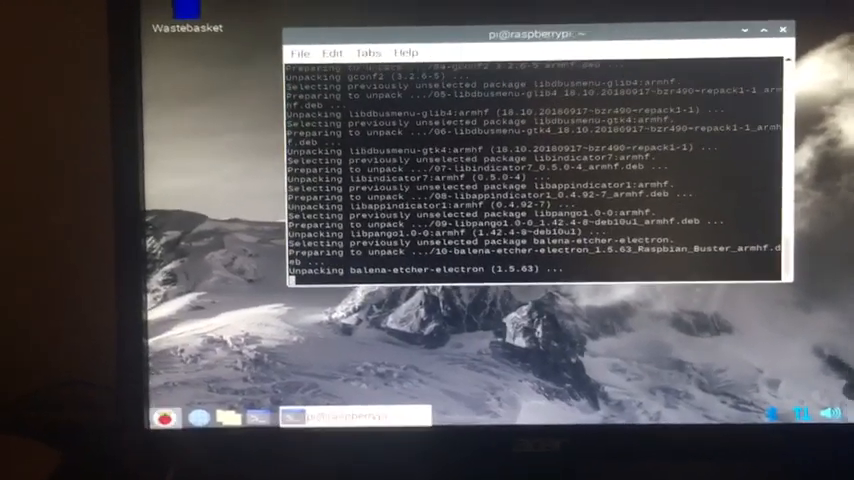
pyautogui.click(164, 412)
pyautogui.write('sudo apt install')
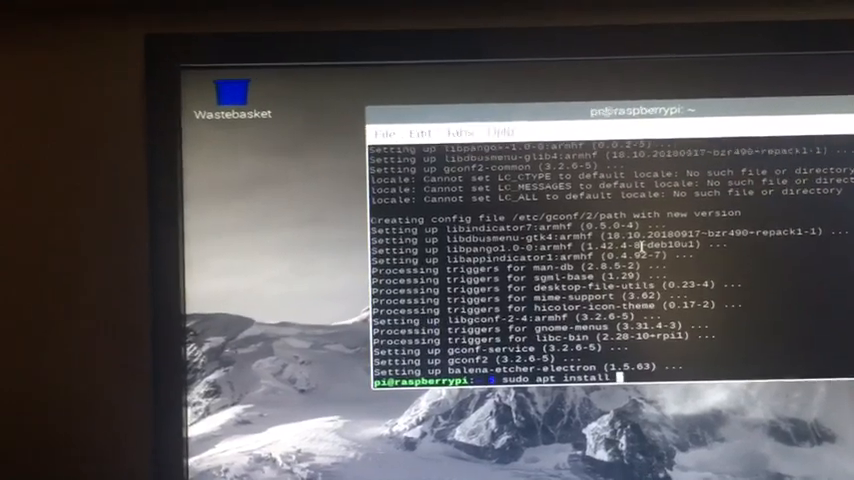
# Install the rpi-imager package with apt and launch Raspberry Pi Imager
pyautogui.write('rpi-')
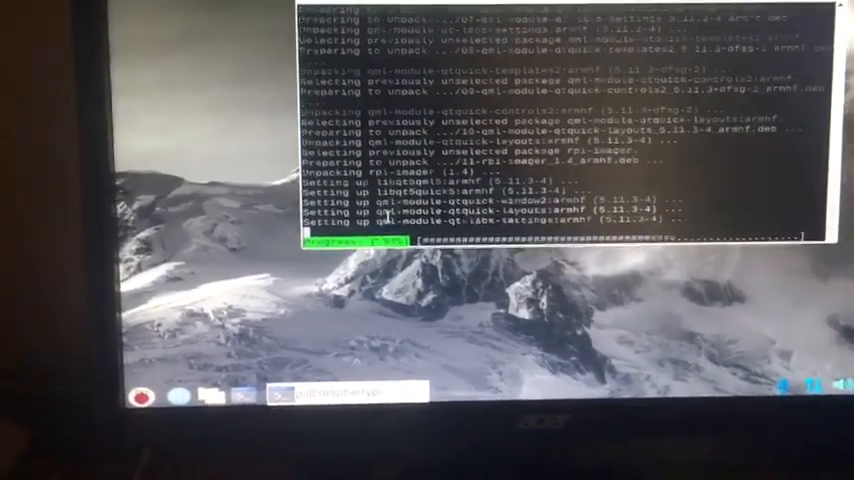
pyautogui.click(138, 396)
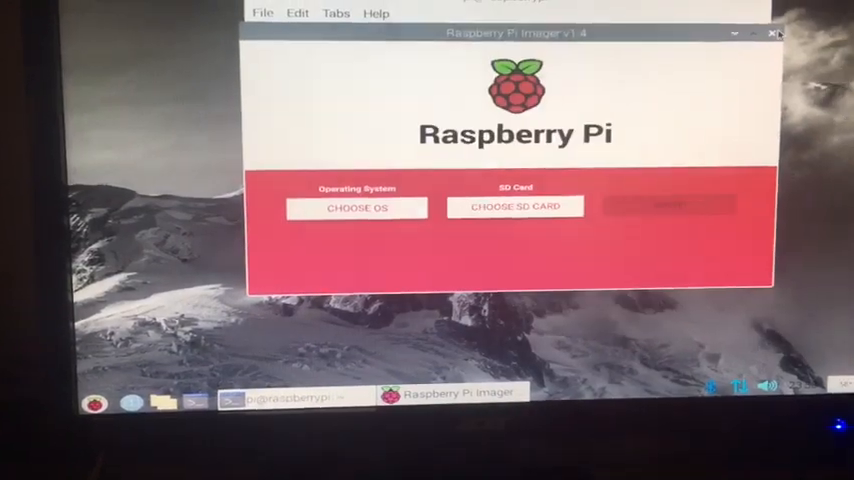
# Close the Raspberry Pi Imager window, returning to the desktop
pyautogui.click(776, 32)
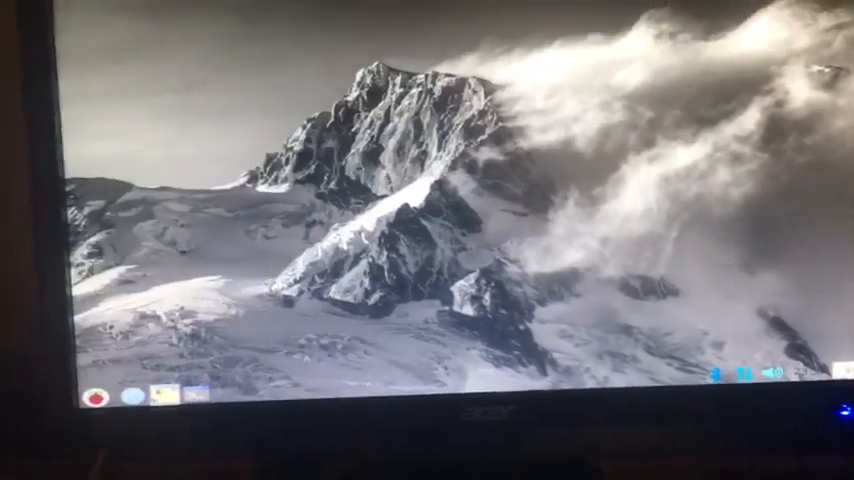